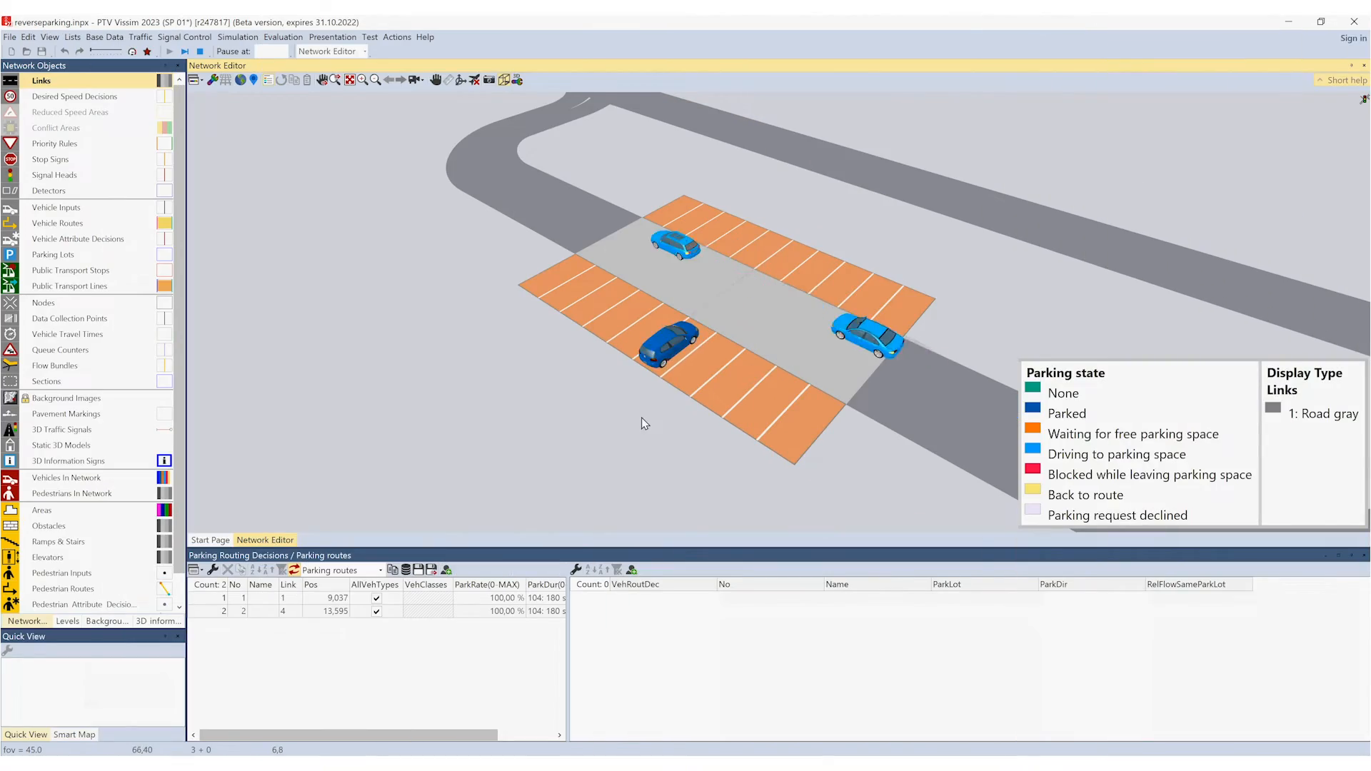
Stop the running parking lot simulation
left_click(170, 51)
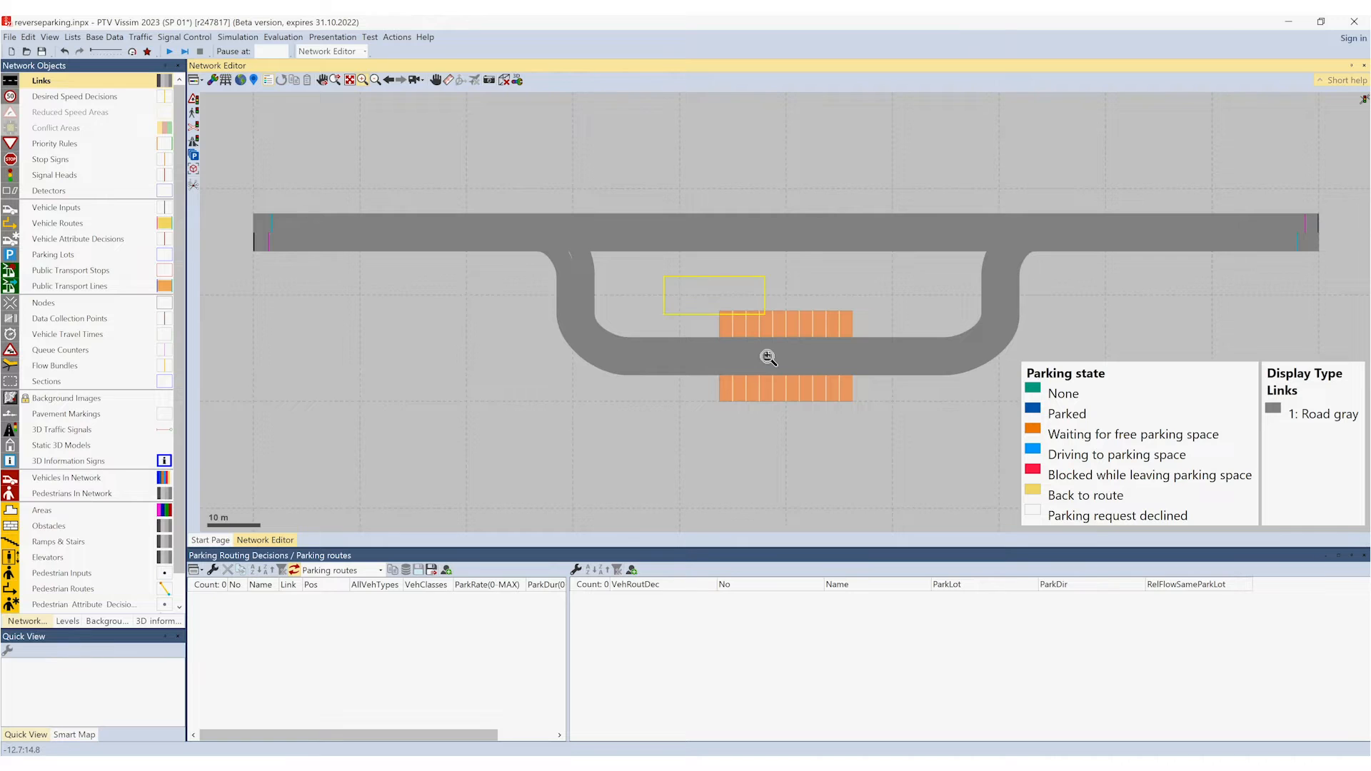
Place a new car park along the drive aisle link by setting its start and end positions
scroll("up", 3)
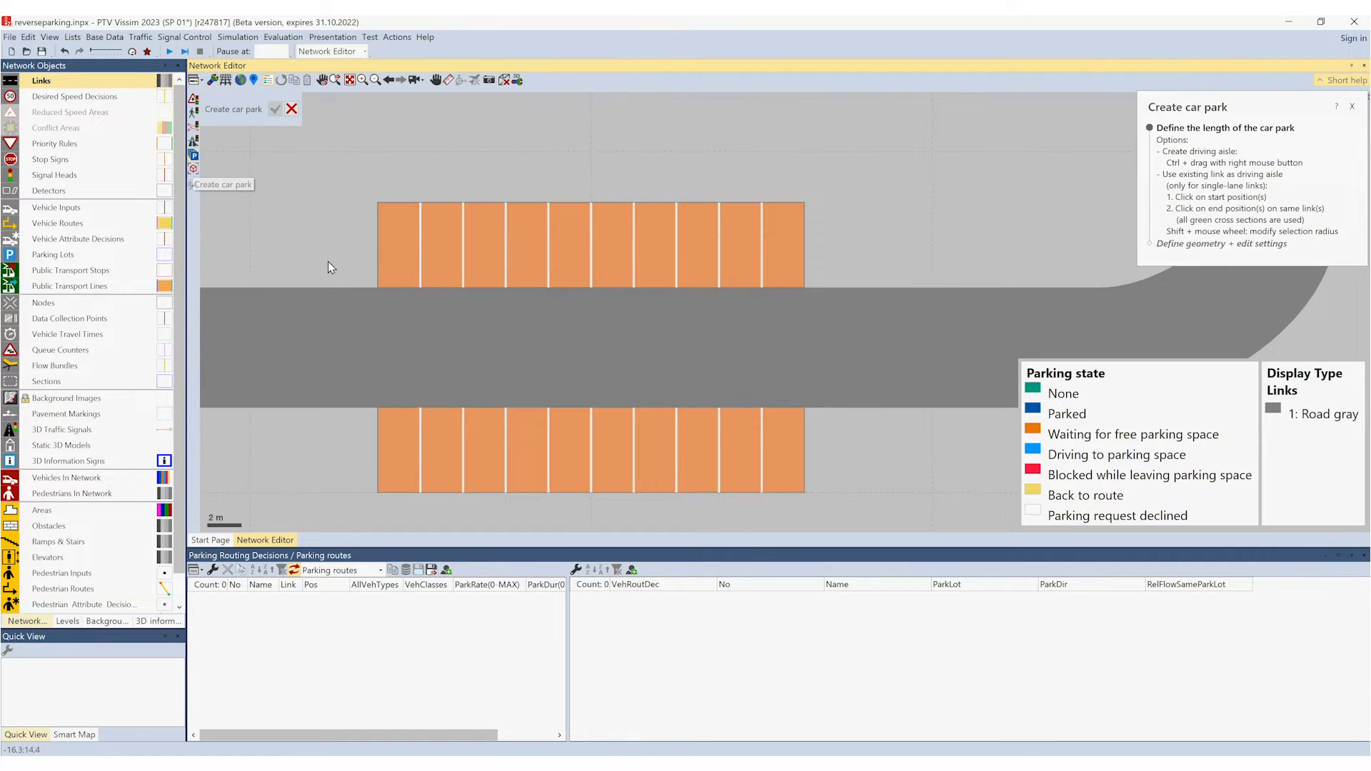
left_click(380, 331)
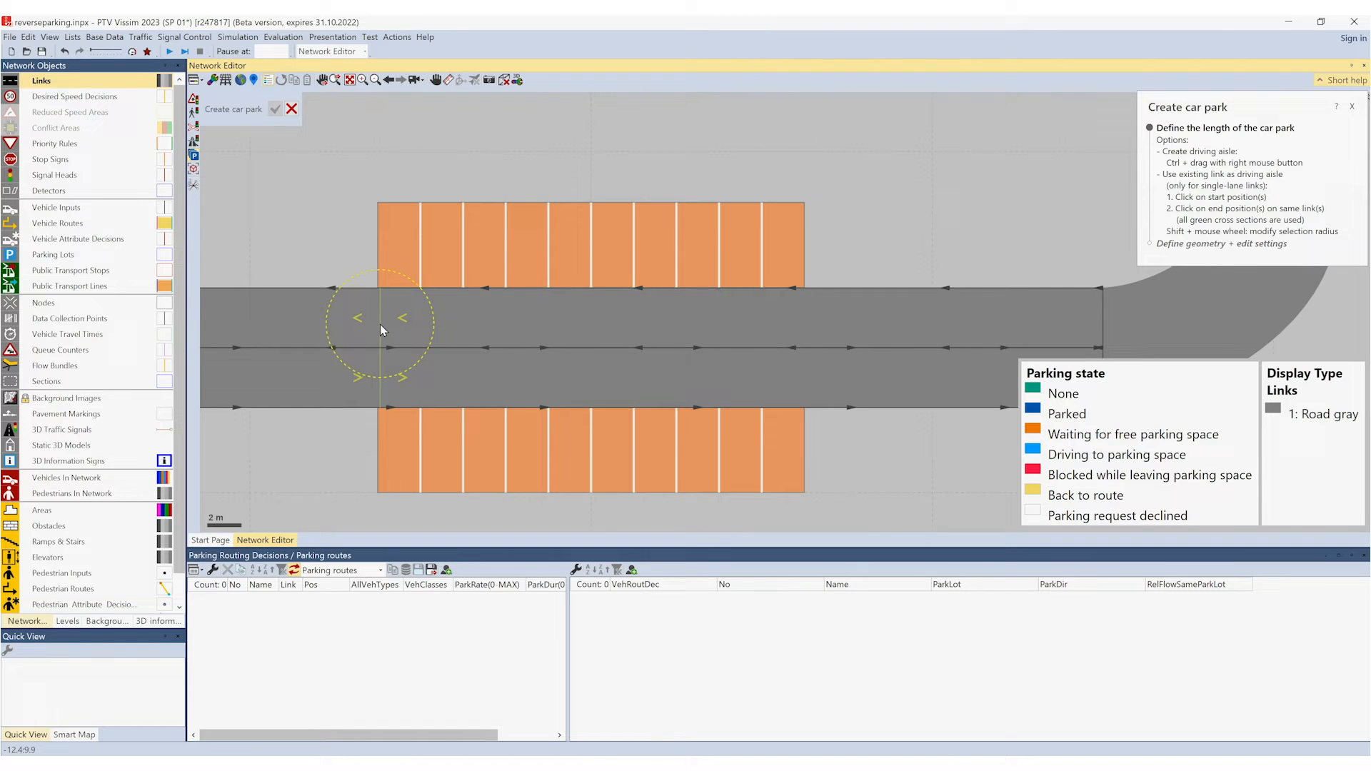
scroll("down", 3)
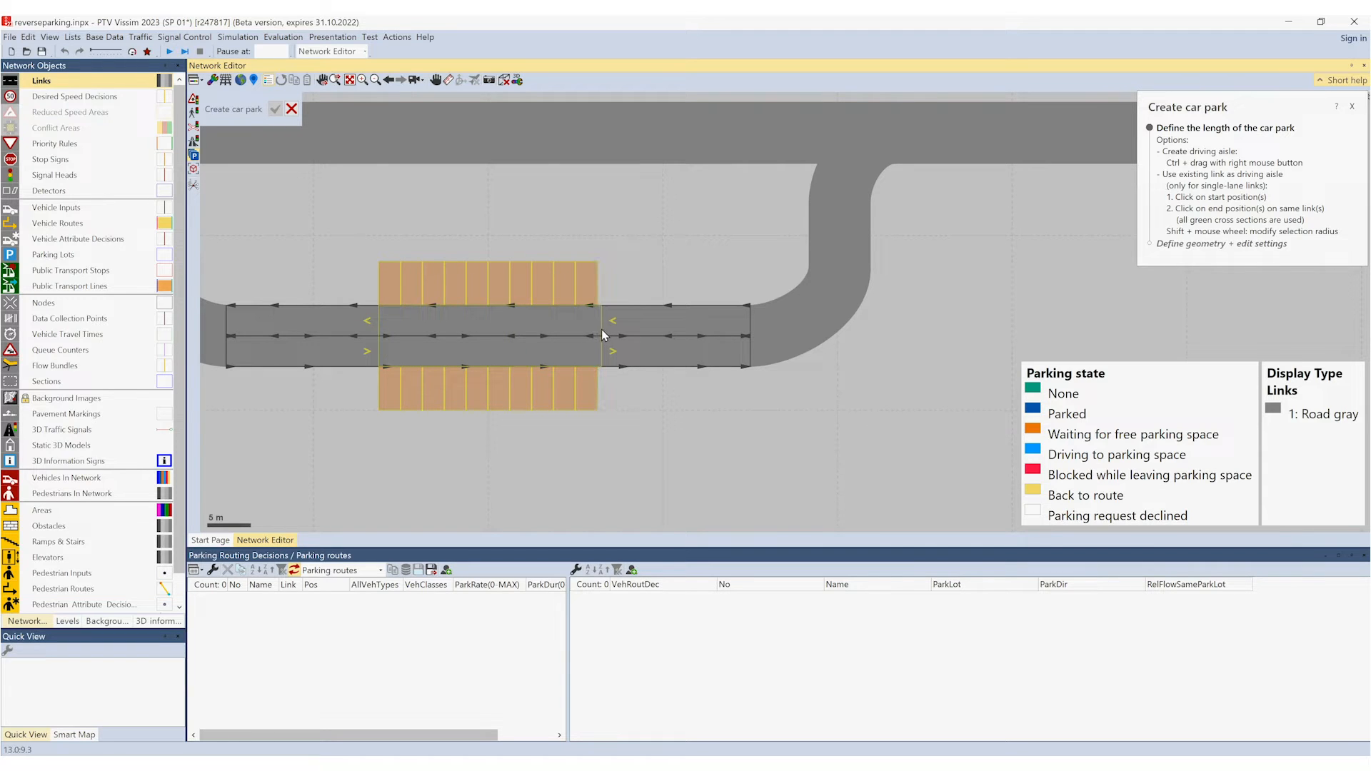
left_click(601, 335)
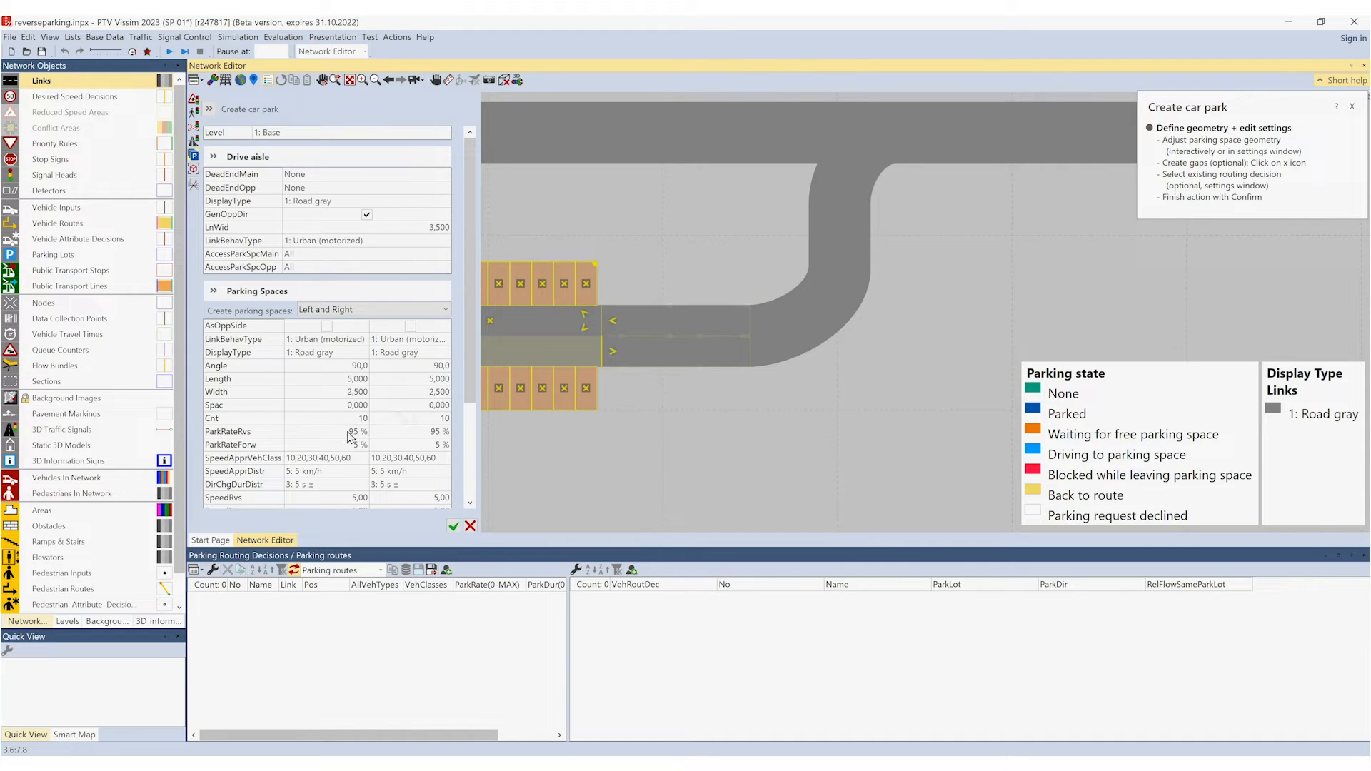
Set 95 % reverse / 5 % forward parking, duration 104: 180 s, and confirm the car park
left_click(359, 431)
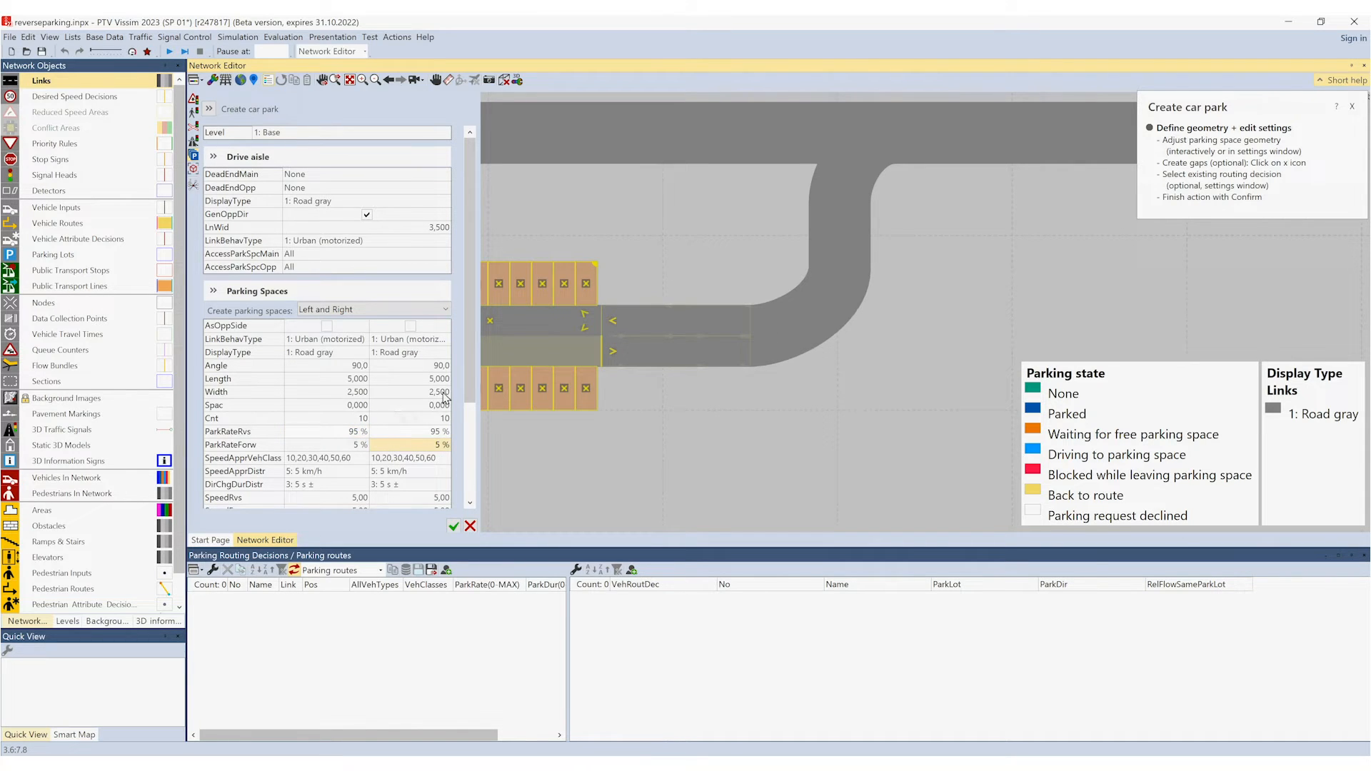
scroll("down", 3)
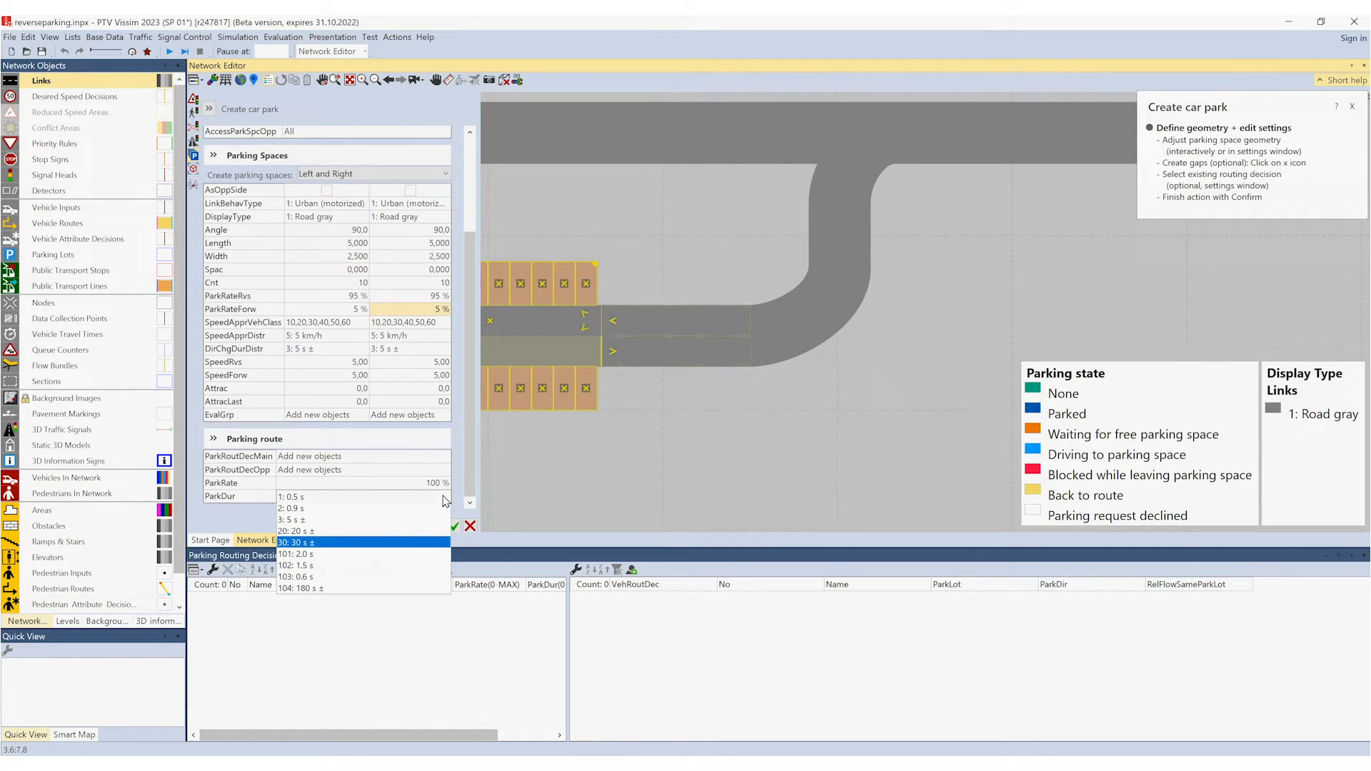
left_click(301, 587)
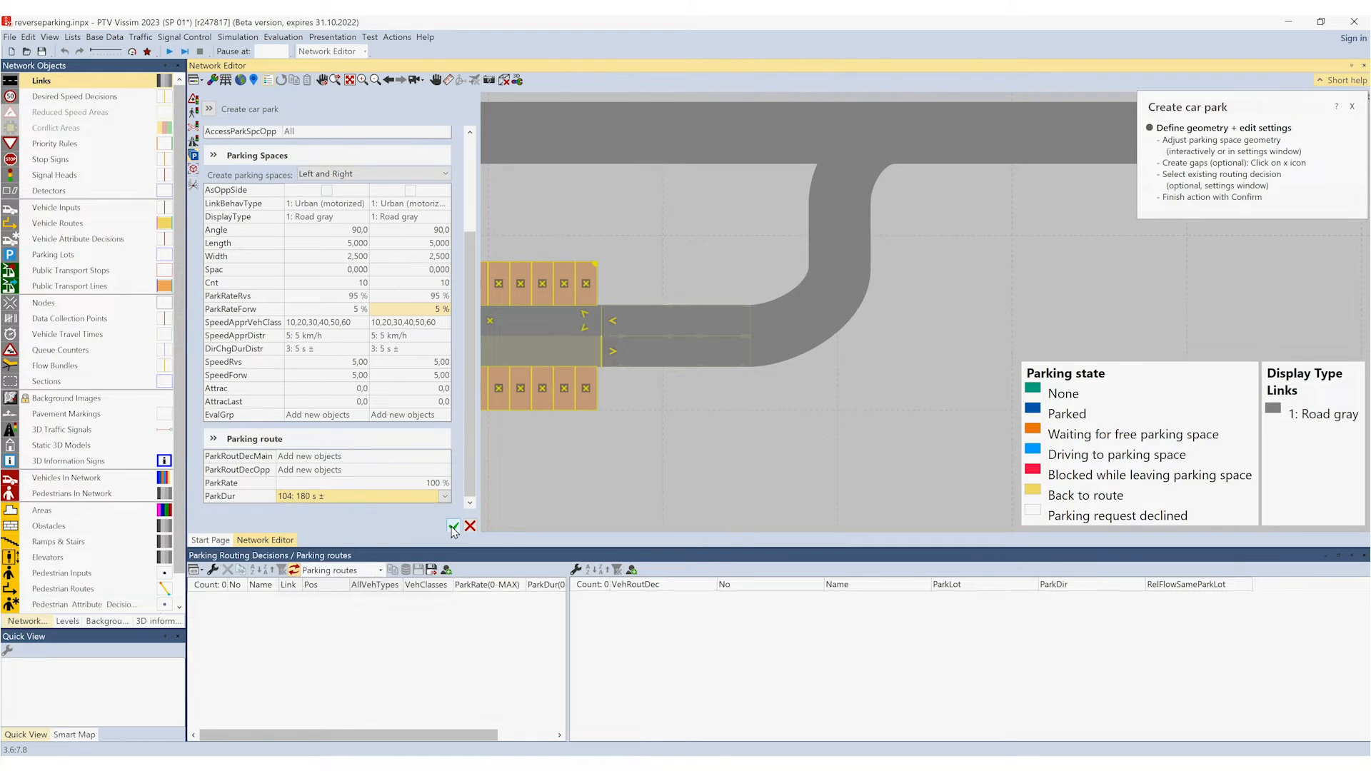
left_click(453, 526)
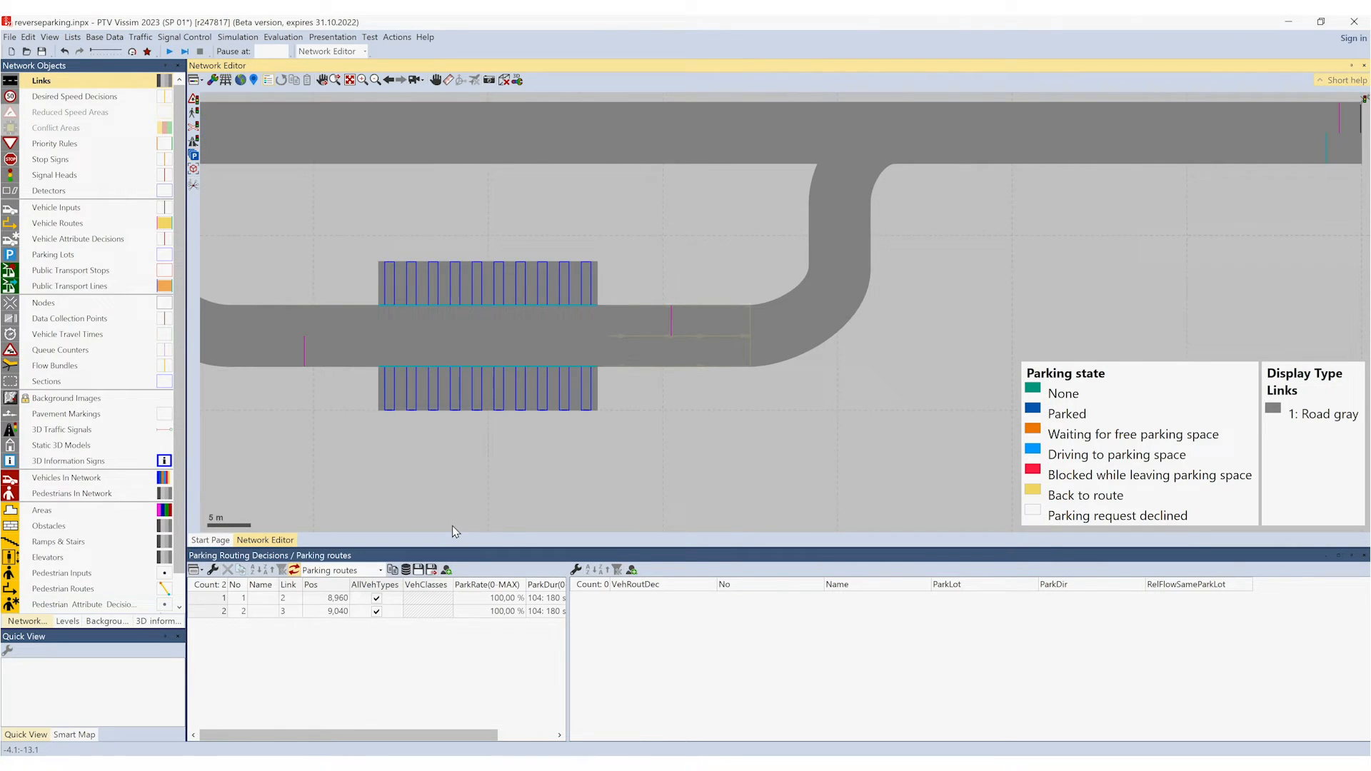
mouse_move(454, 480)
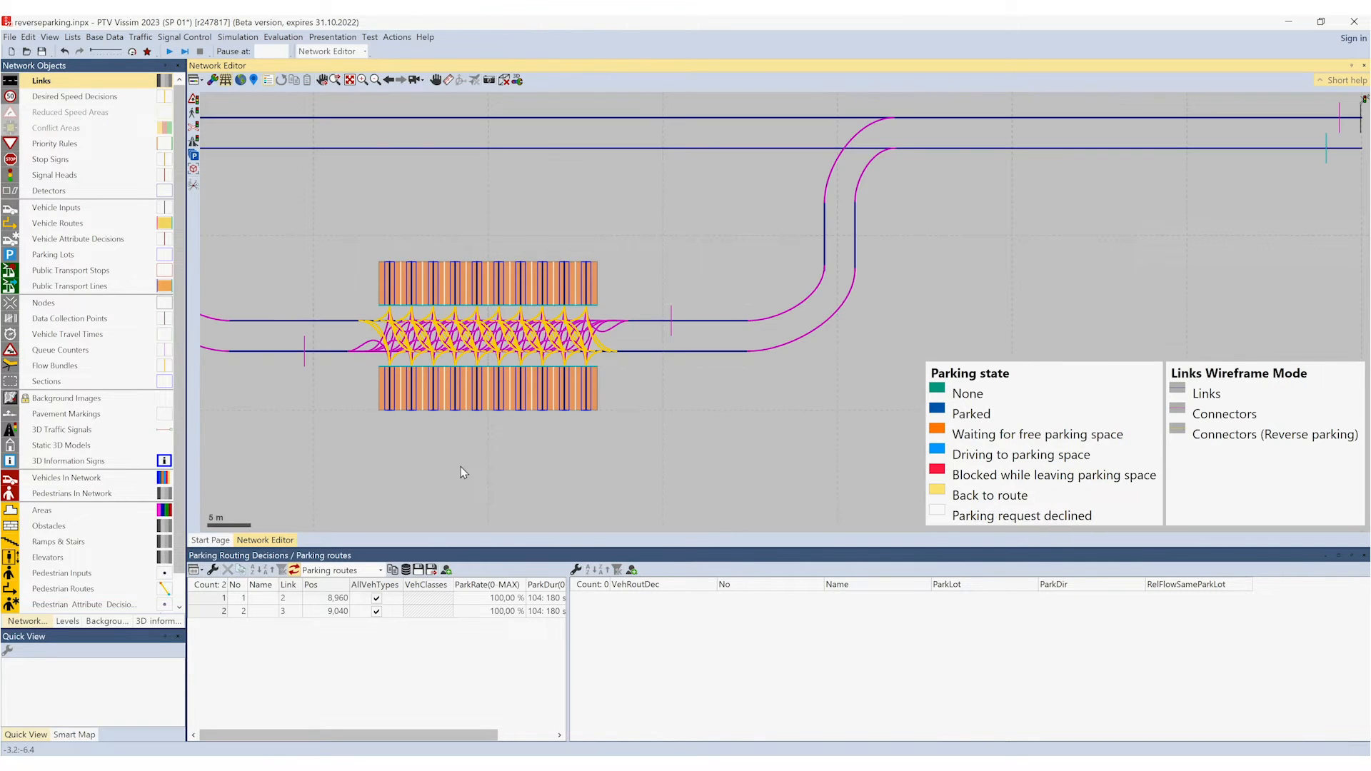
mouse_move(516, 348)
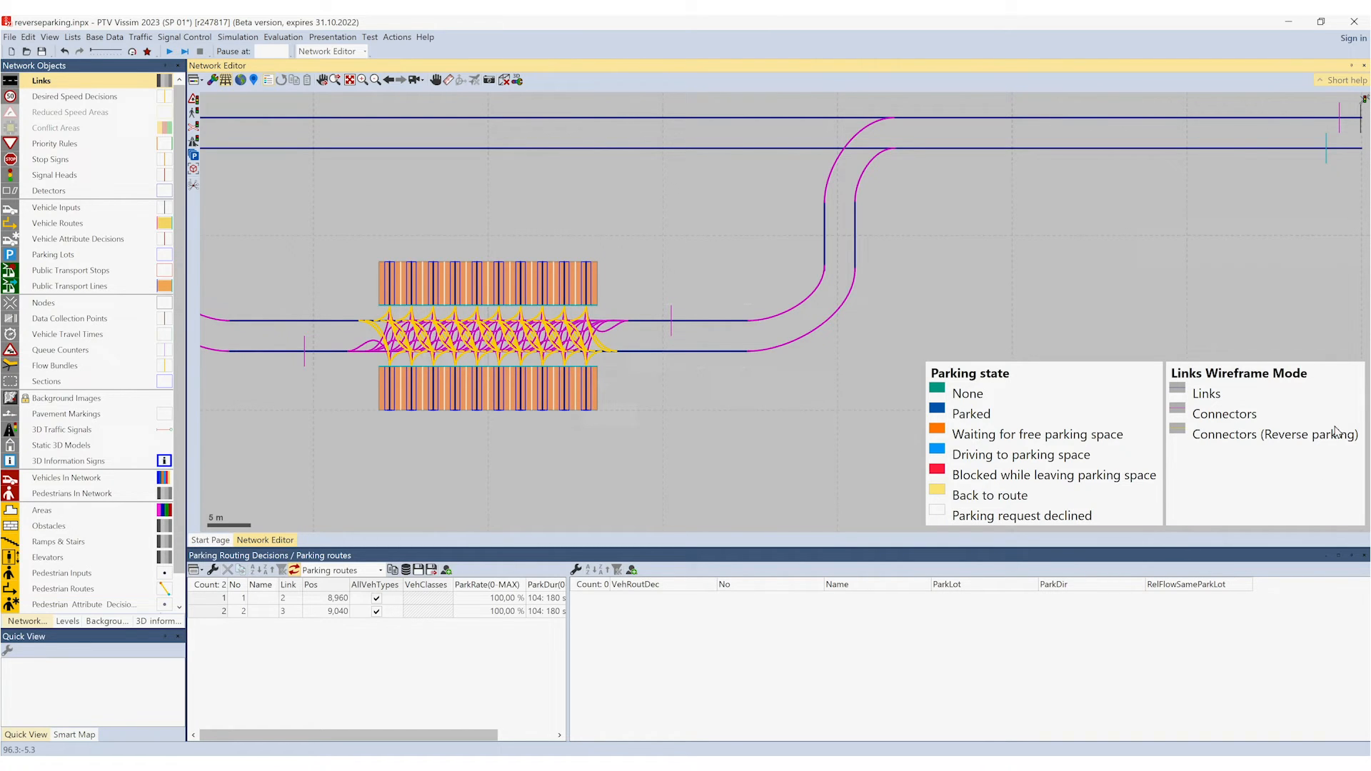
mouse_move(927, 345)
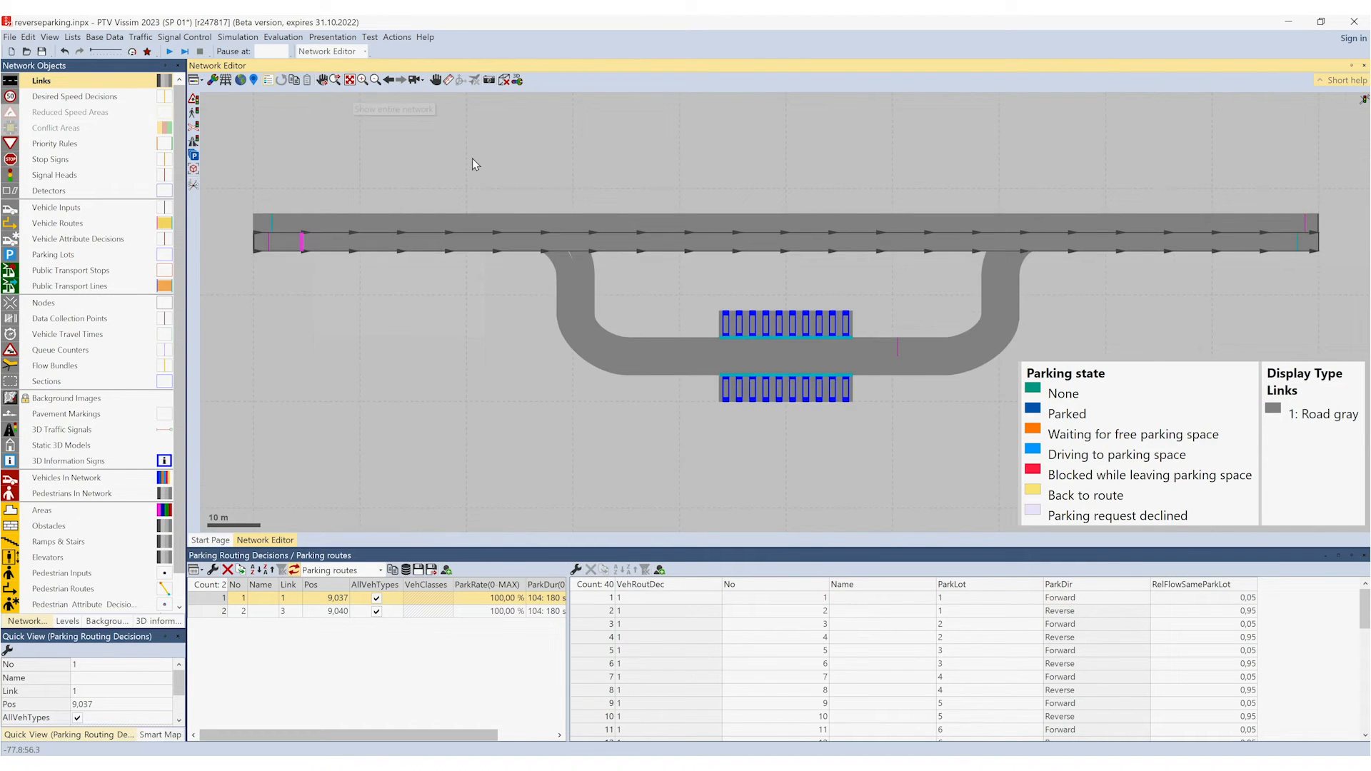
mouse_move(900, 349)
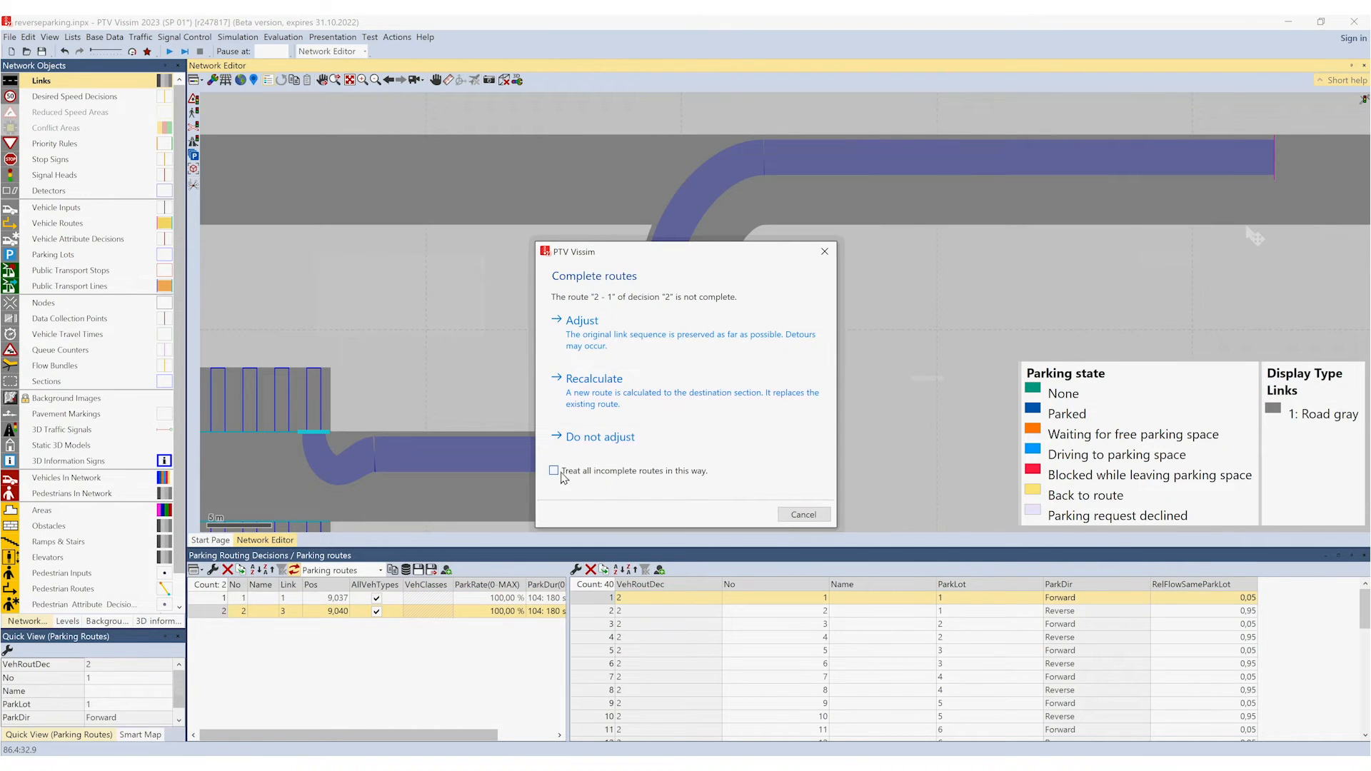
Resolve the incomplete-route prompt the same way for all parking routes
left_click(553, 470)
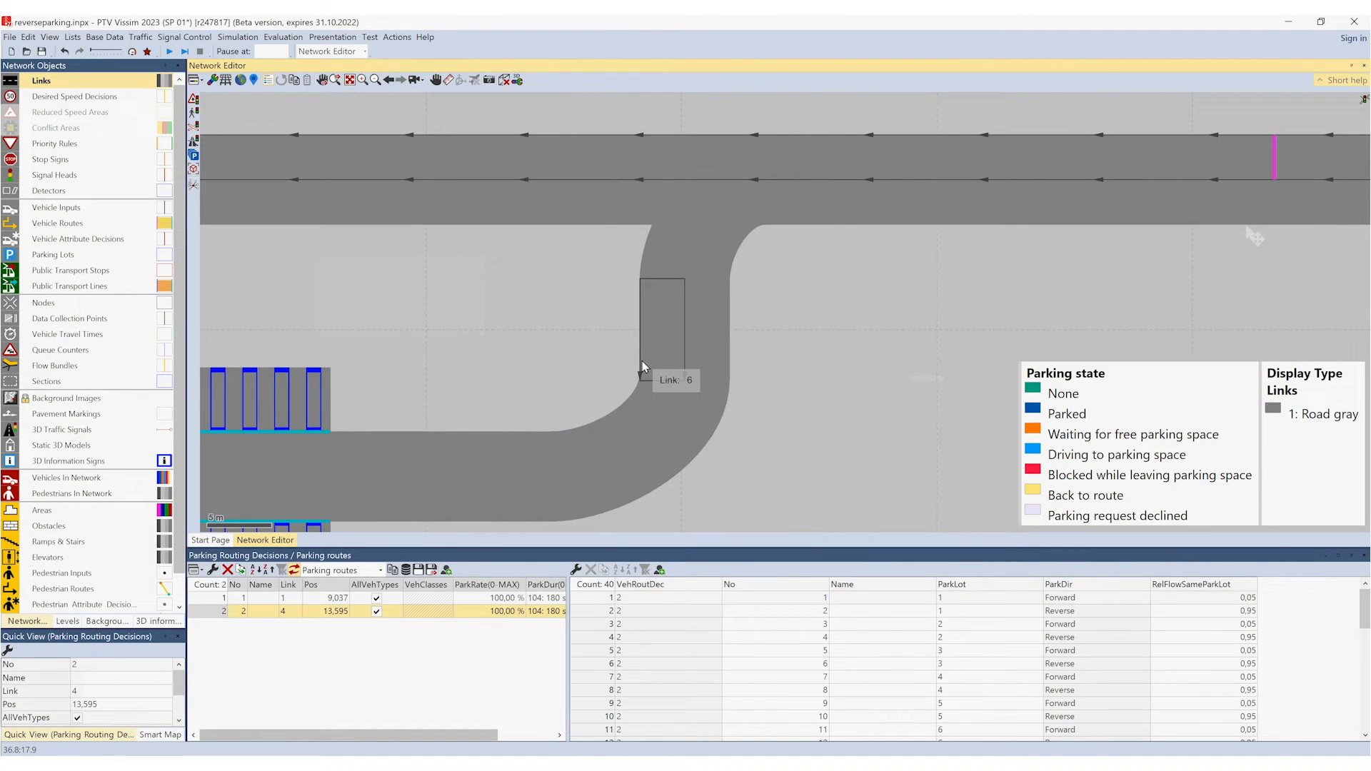
left_click(618, 597)
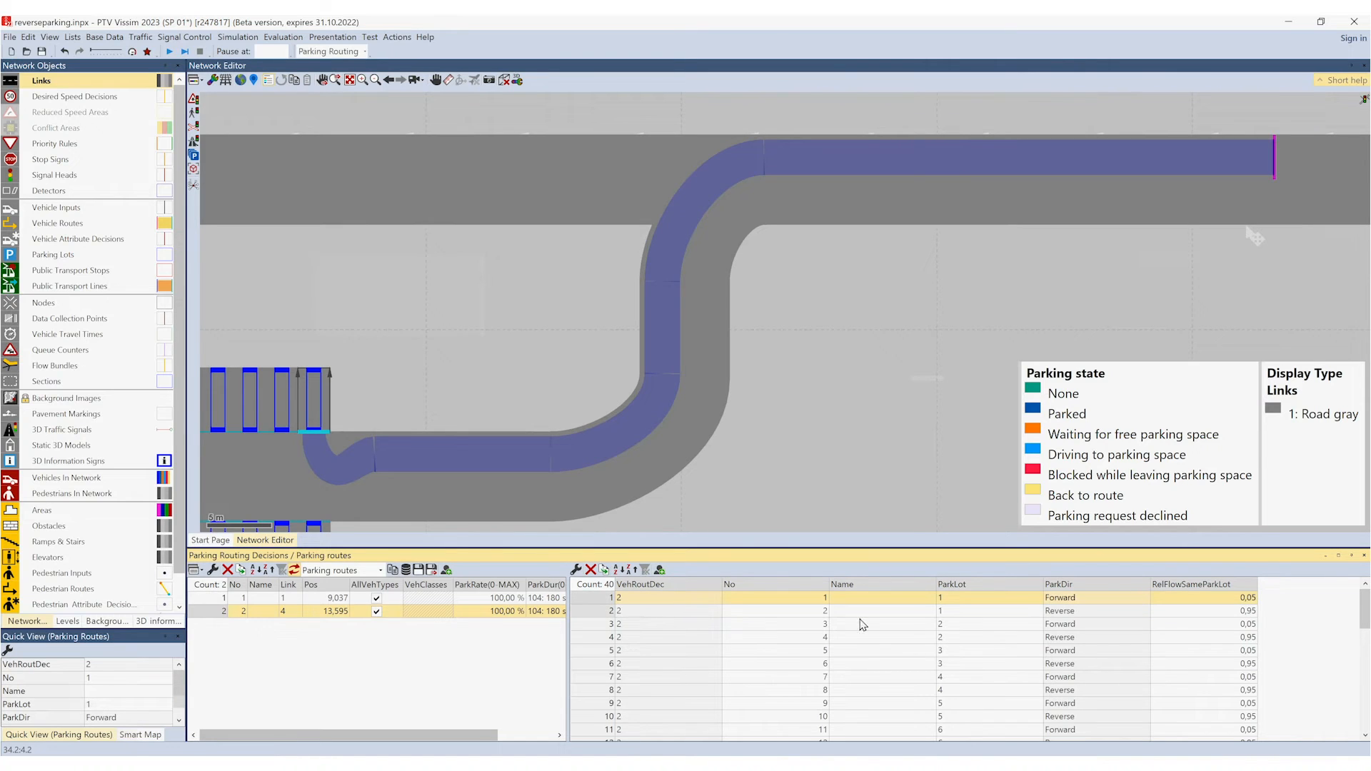
mouse_move(964, 608)
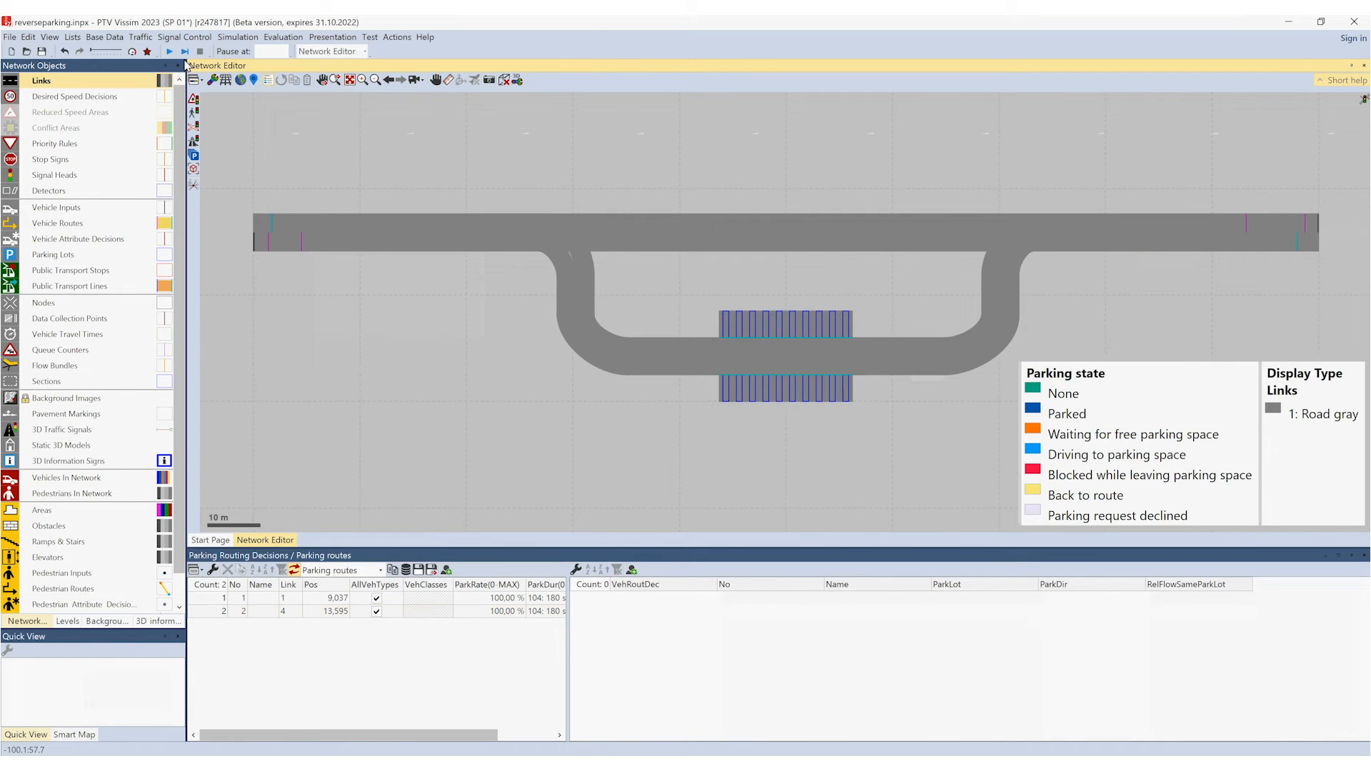
Start continuous simulation, saving changes, and watch cars reverse-park in 3D
left_click(170, 51)
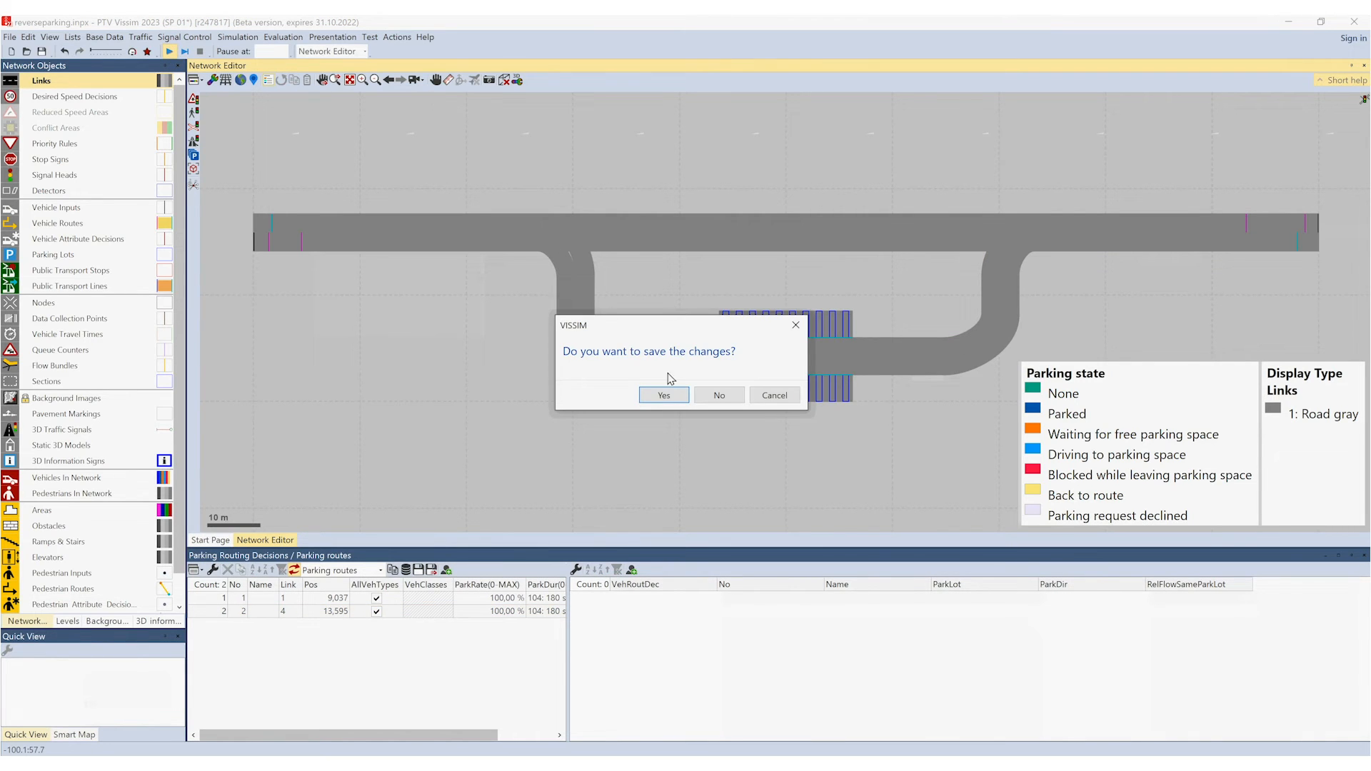
left_click(718, 395)
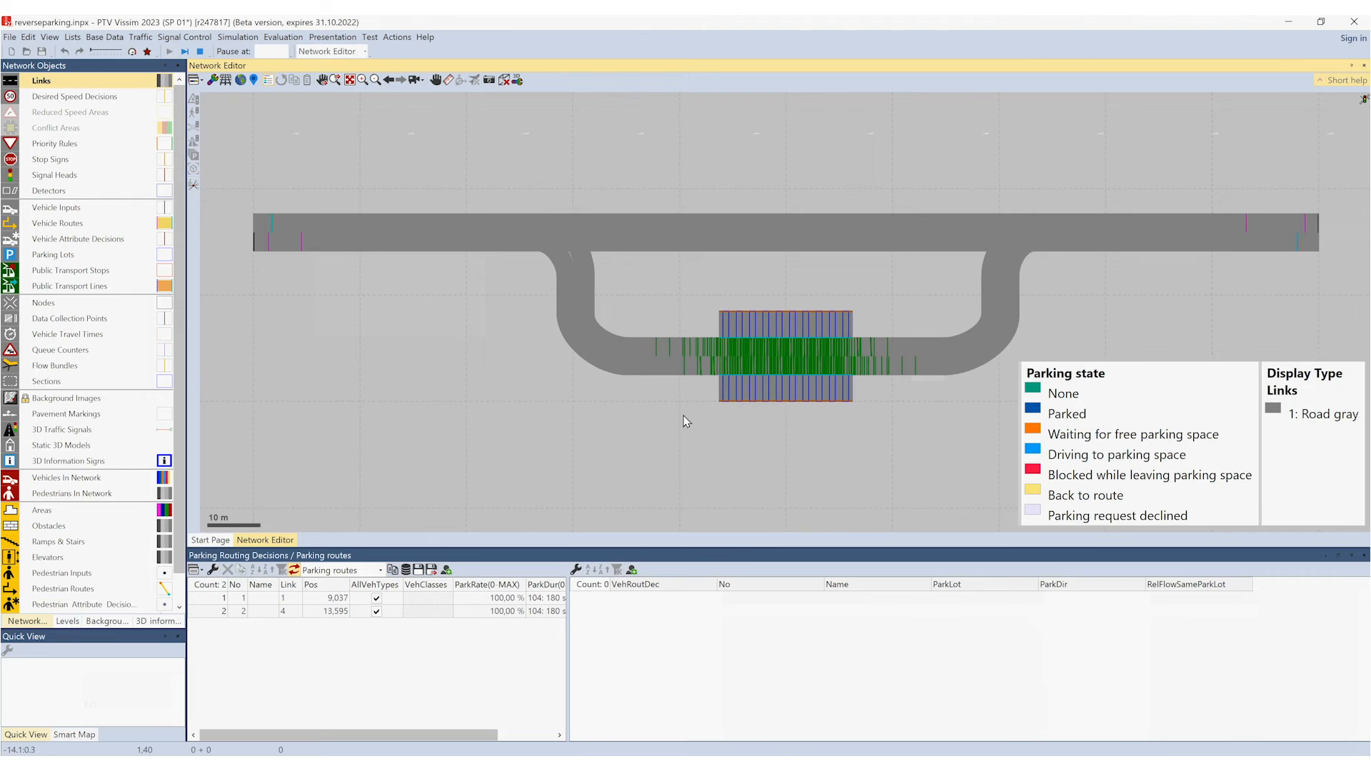
mouse_move(643, 423)
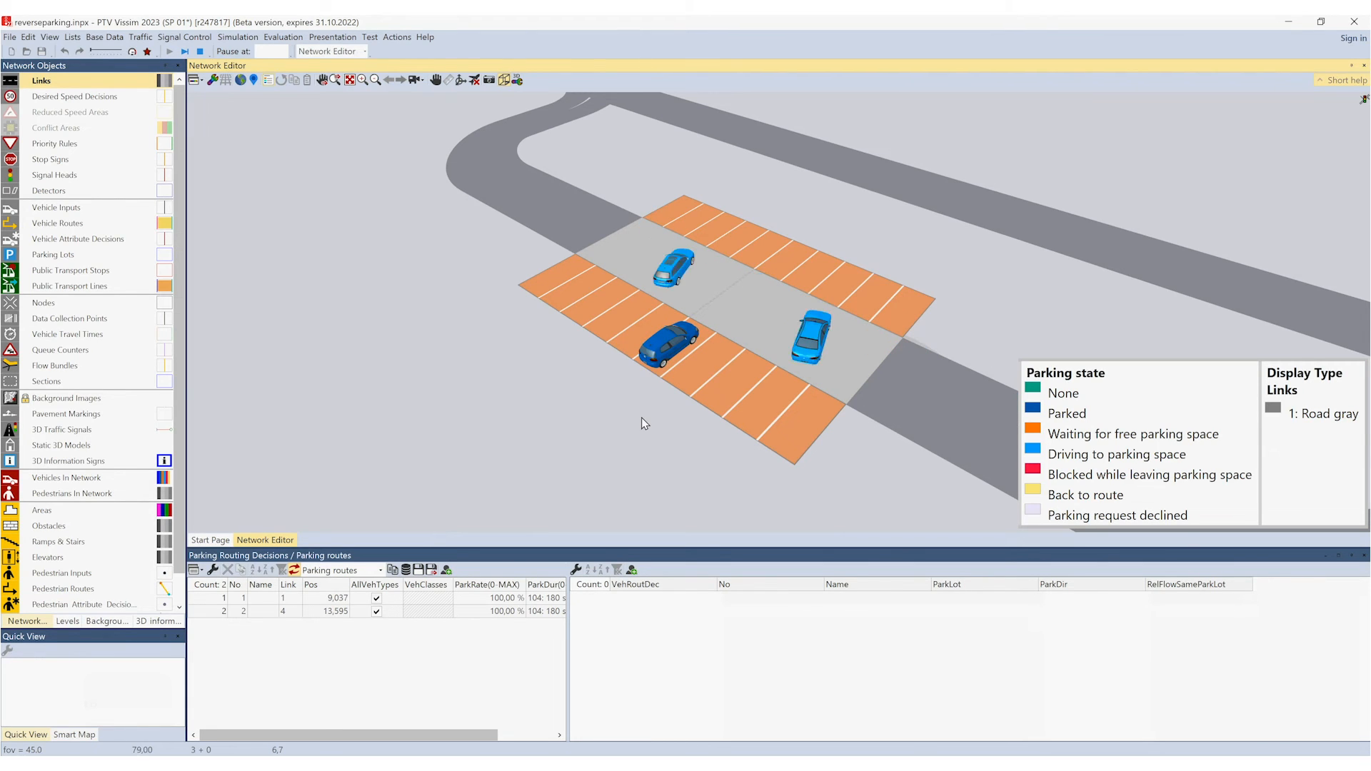
left_click(184, 51)
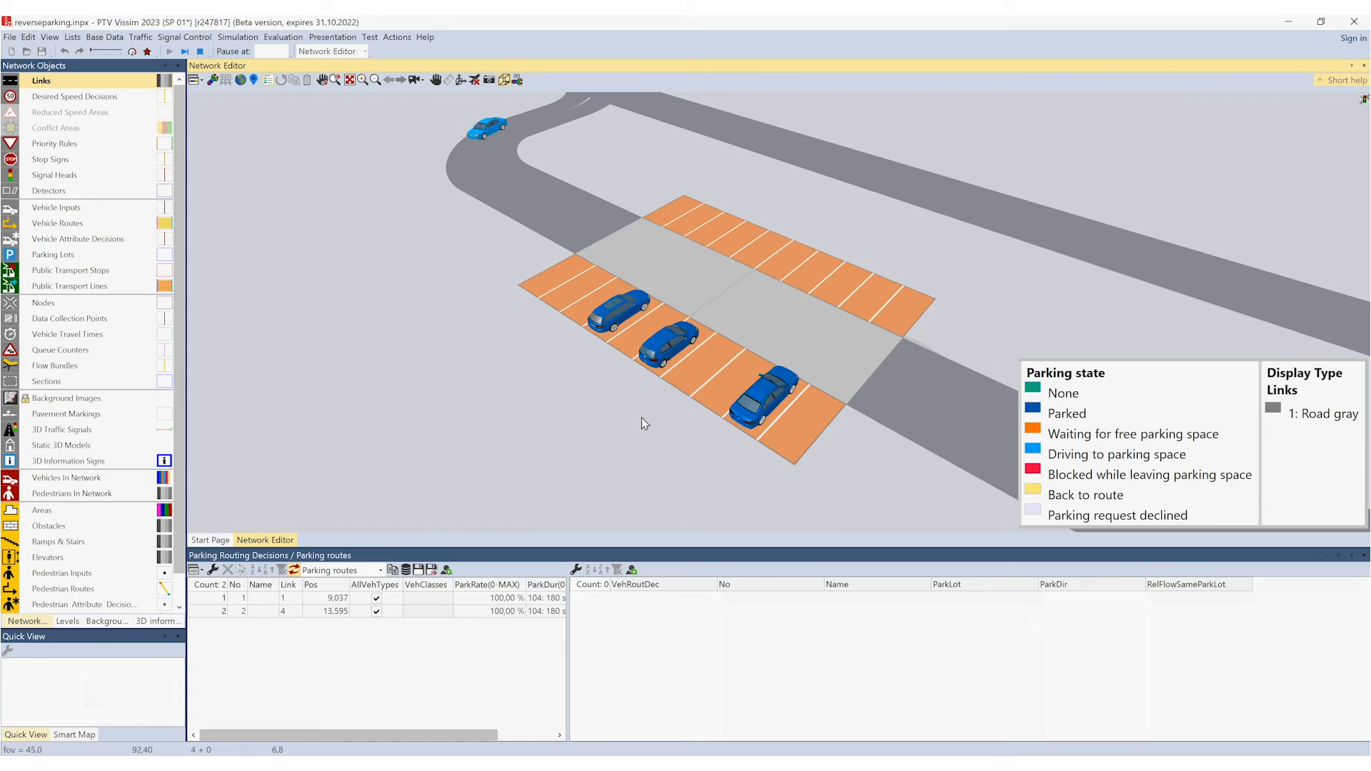